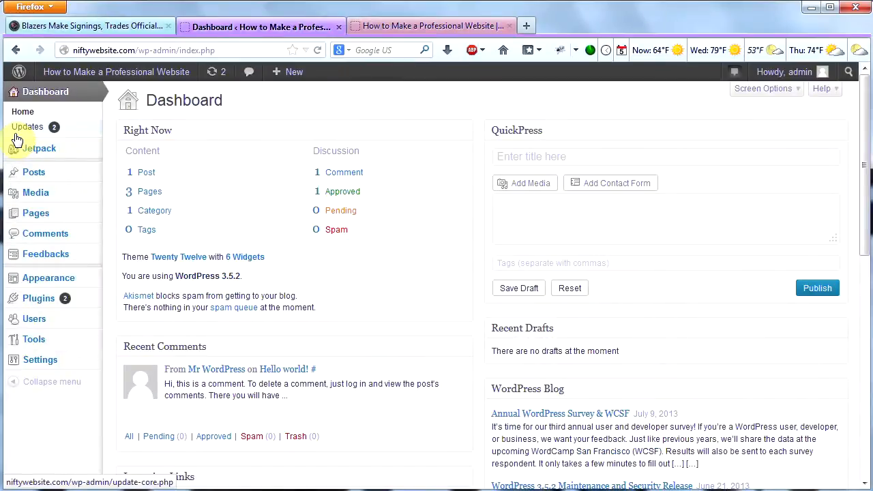
Install the pending updates for Fast Secure Contact Form and Jetpack from Dashboard > Updates
{"action": "left_click", "coordinate": [28, 126]}
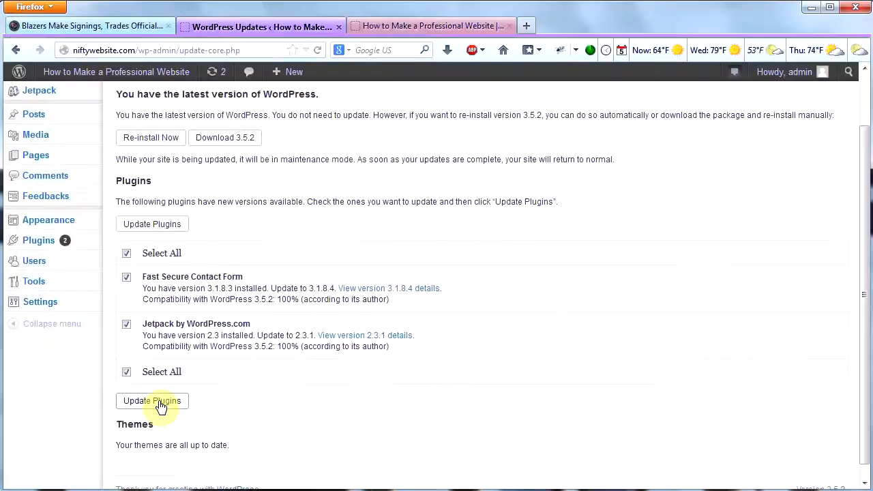
{"action": "left_click", "coordinate": [151, 400]}
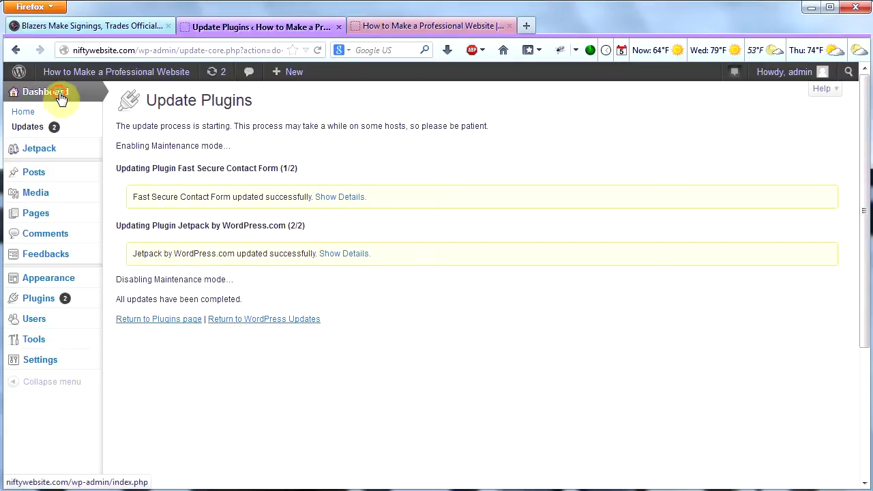
Visit the live website, then return to the admin dashboard
{"action": "left_click", "coordinate": [45, 91]}
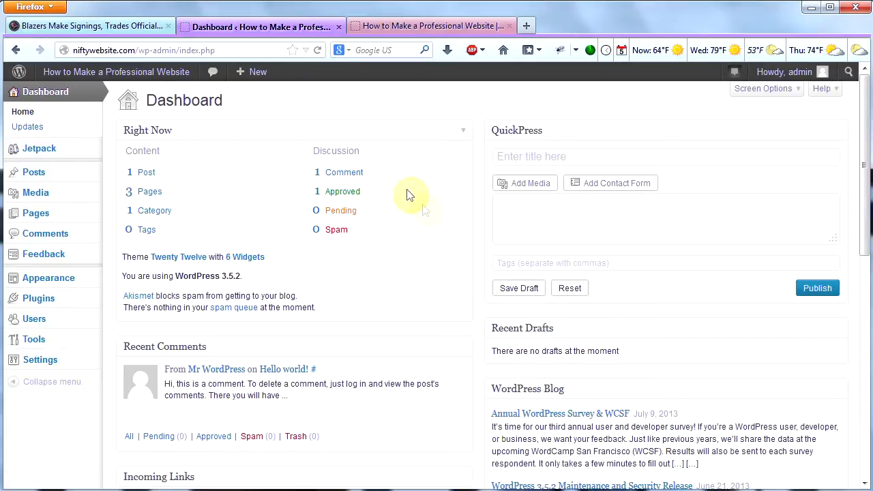
{"action": "mouse_move", "coordinate": [439, 248]}
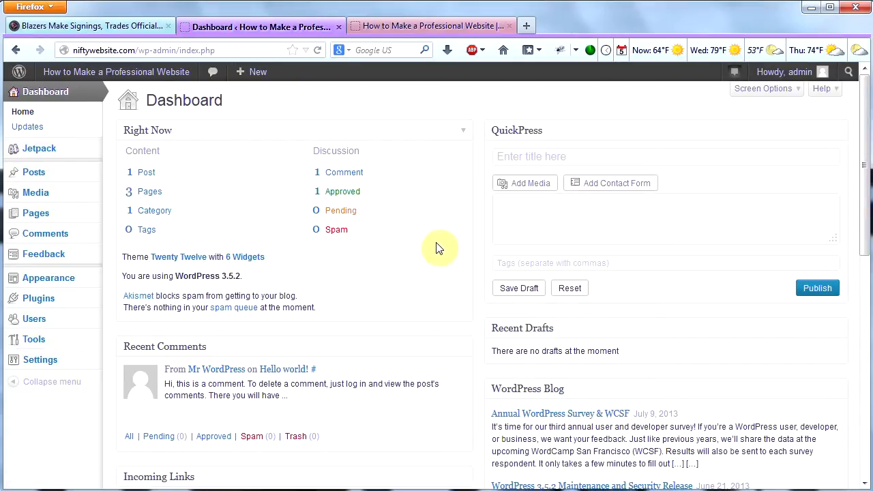
{"action": "mouse_move", "coordinate": [435, 254]}
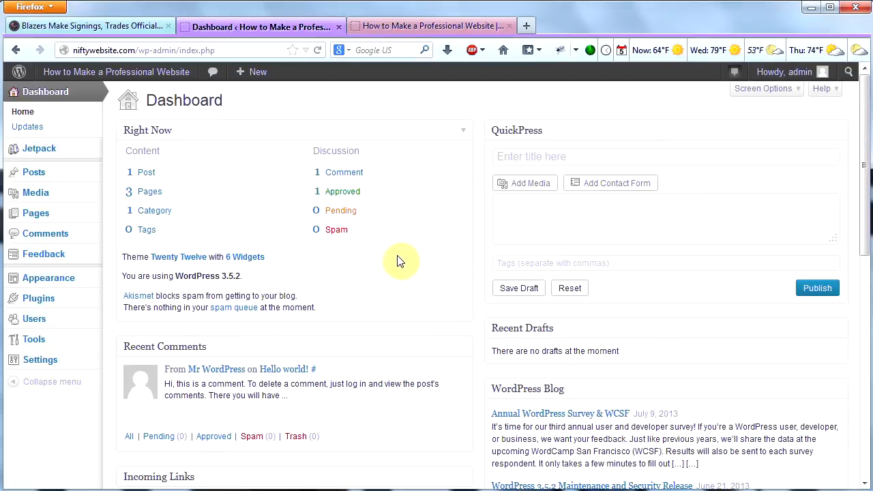
{"action": "mouse_move", "coordinate": [194, 203]}
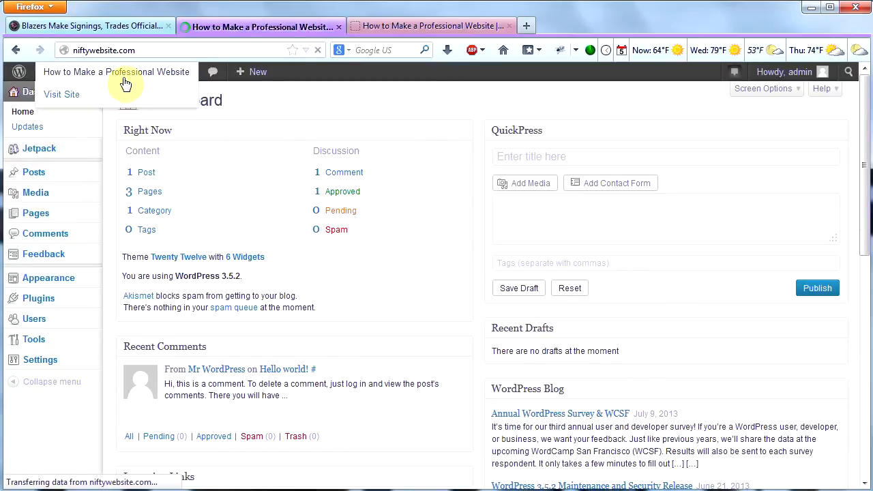
{"action": "left_click", "coordinate": [61, 94]}
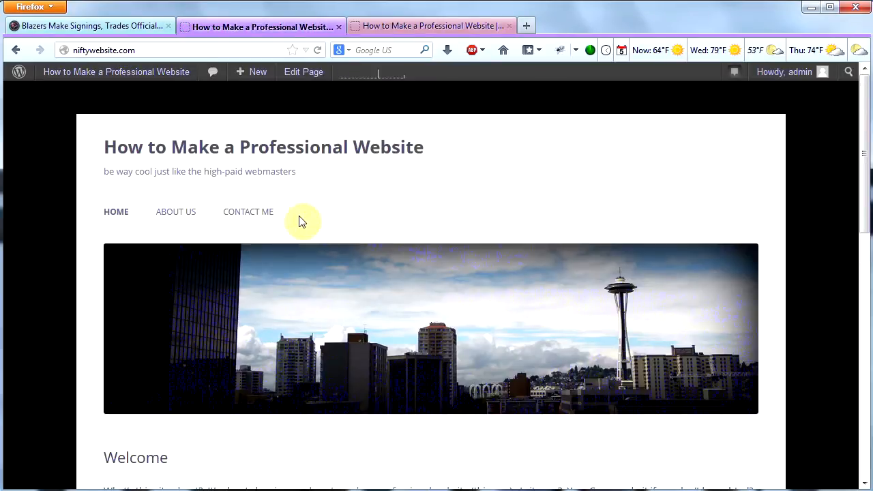
{"action": "mouse_move", "coordinate": [326, 219]}
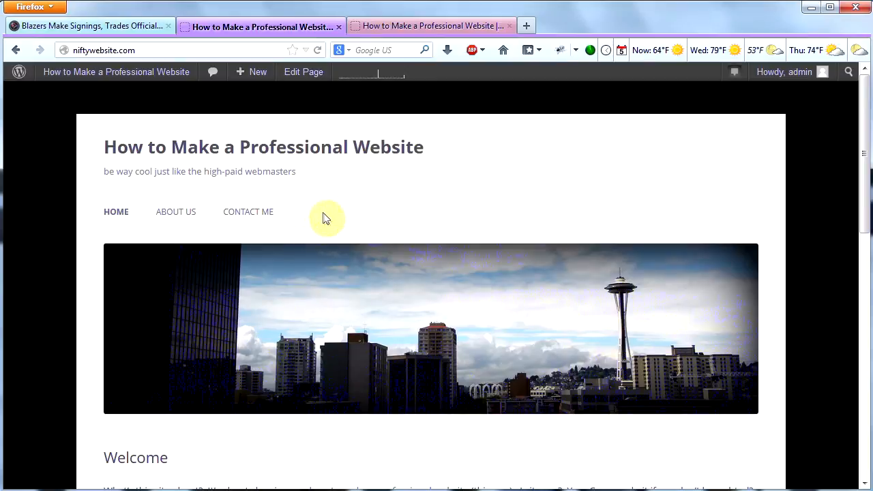
{"action": "mouse_move", "coordinate": [320, 217]}
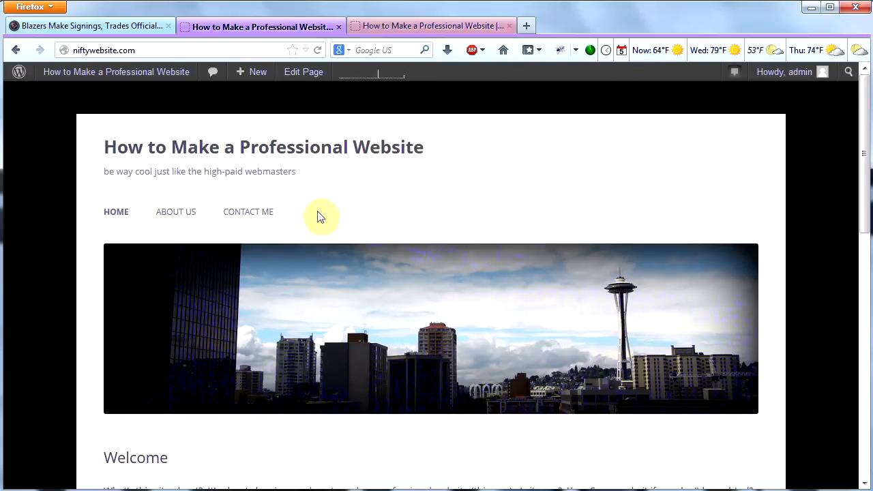
{"action": "mouse_move", "coordinate": [350, 229]}
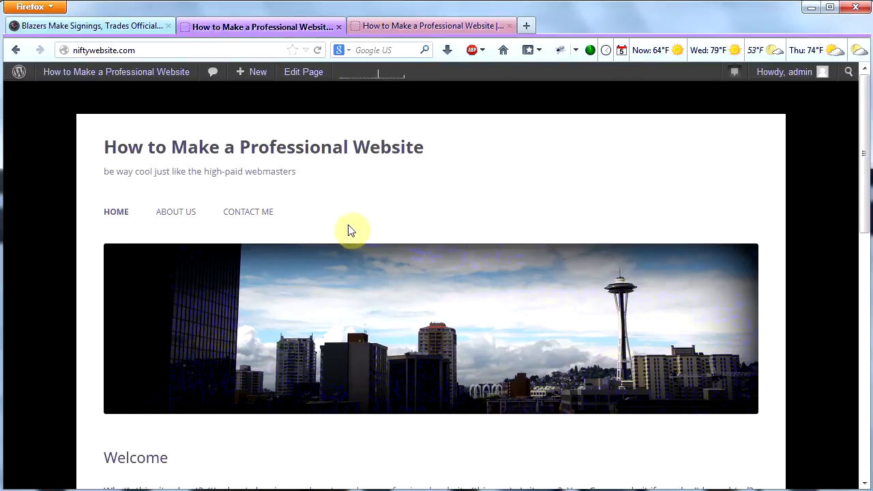
{"action": "mouse_move", "coordinate": [327, 221]}
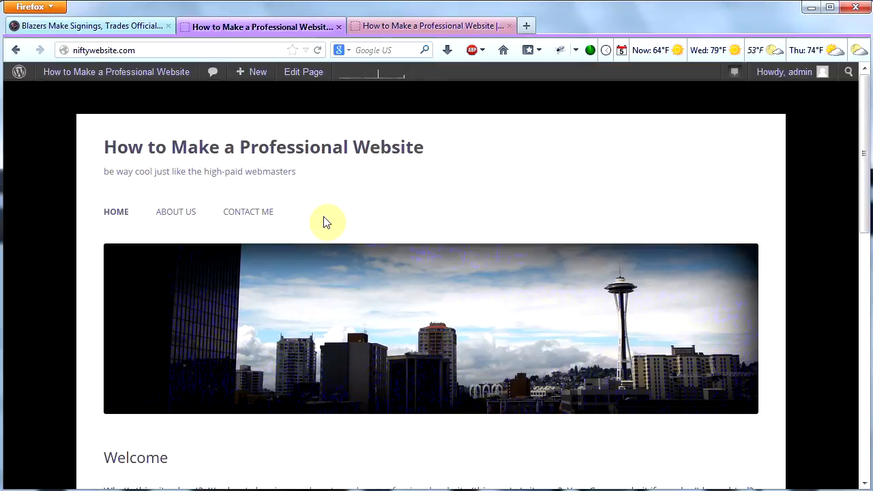
{"action": "left_click", "coordinate": [116, 72]}
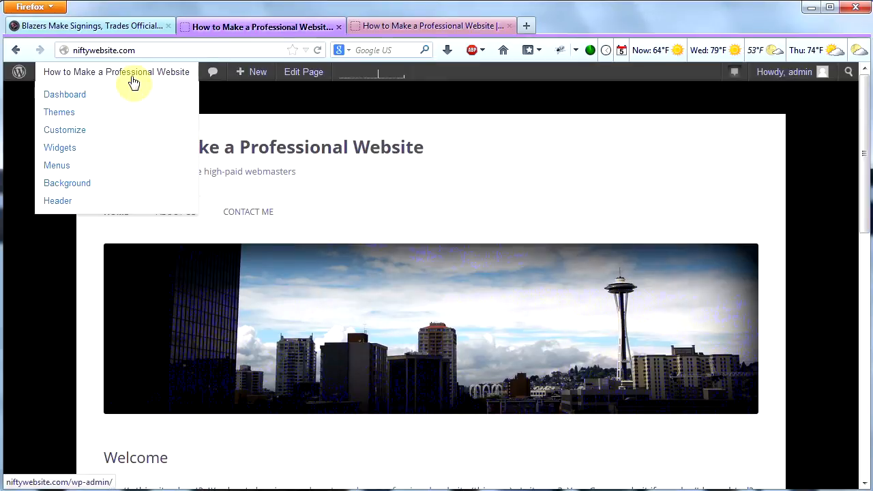
{"action": "left_click", "coordinate": [64, 94]}
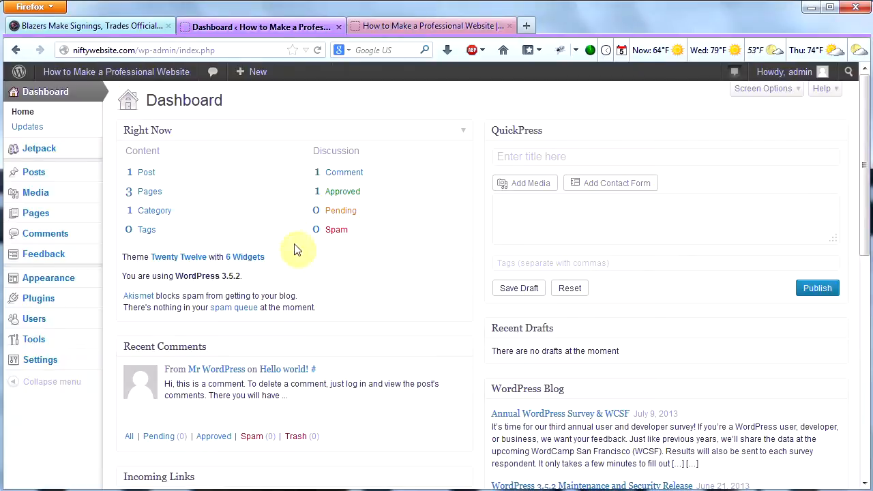
{"action": "mouse_move", "coordinate": [35, 213]}
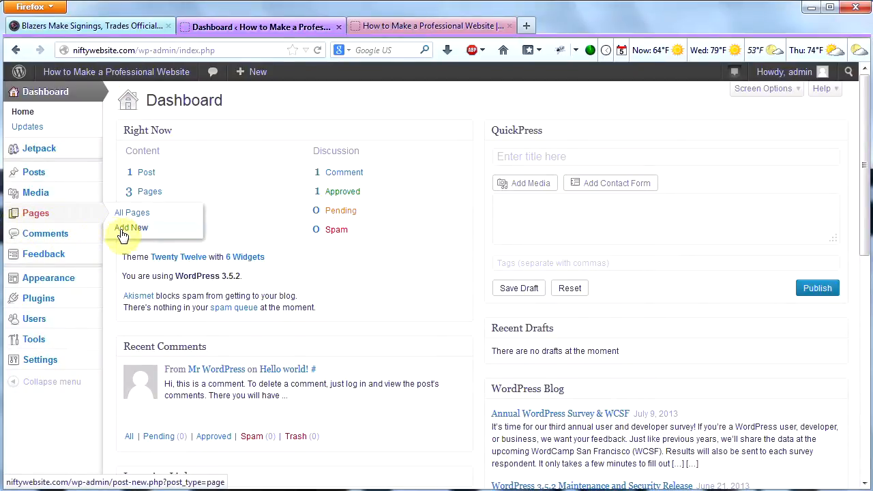
Create and publish an empty page titled 'Blog'
{"action": "left_click", "coordinate": [131, 227]}
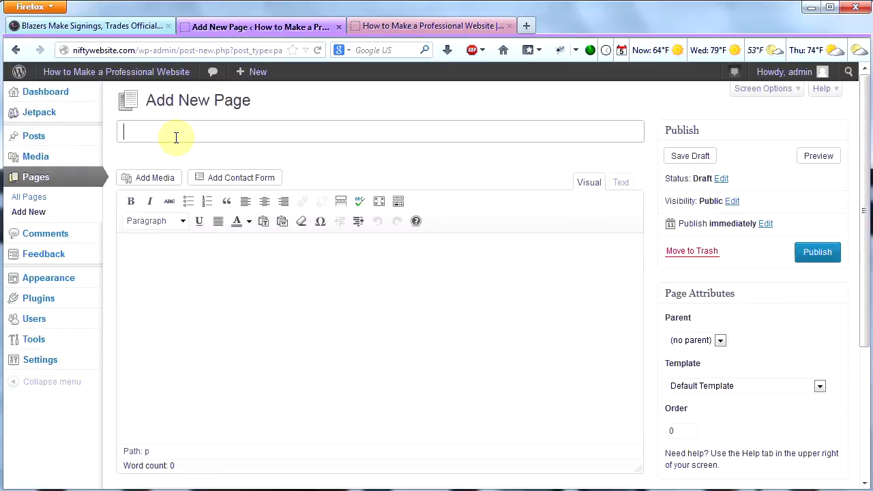
{"action": "type", "text": "Blog"}
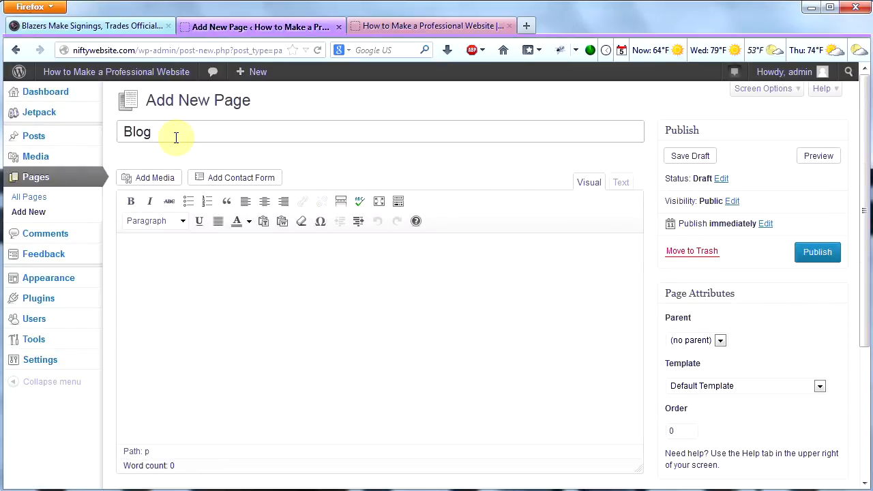
{"action": "left_click", "coordinate": [817, 251]}
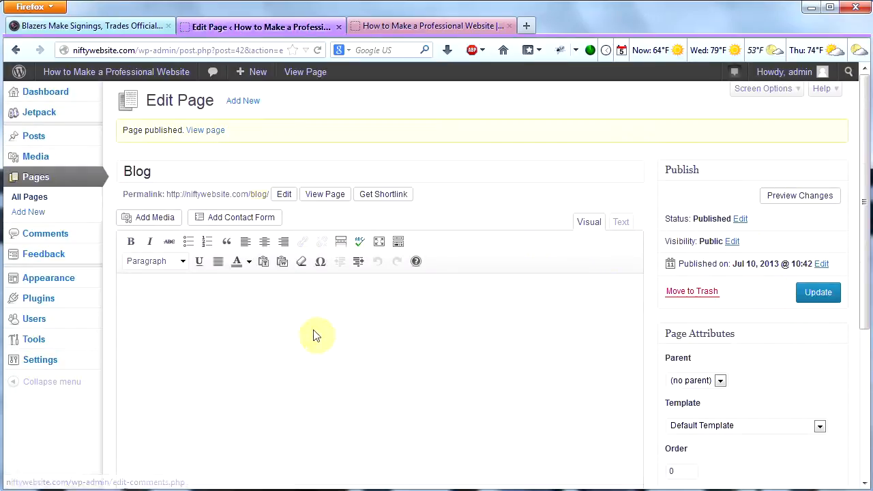
{"action": "mouse_move", "coordinate": [174, 347]}
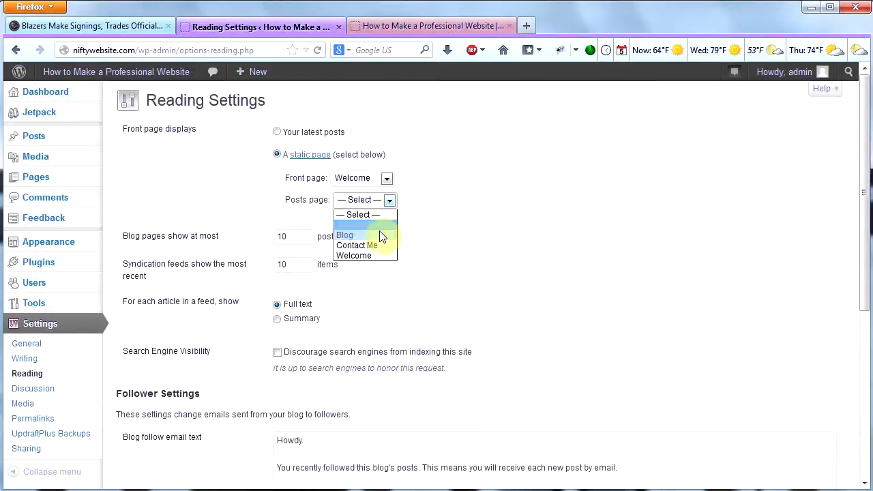
Set the Reading settings Posts page to Blog and save the changes
{"action": "left_click", "coordinate": [345, 235]}
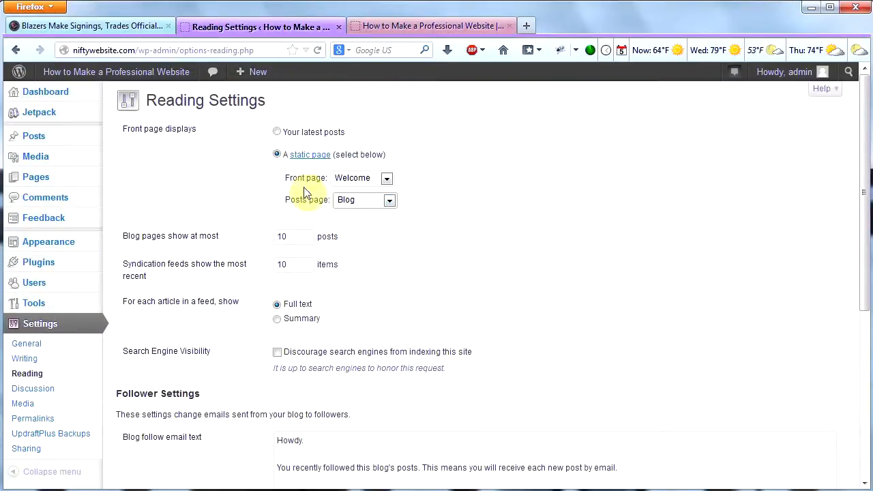
{"action": "mouse_move", "coordinate": [293, 183]}
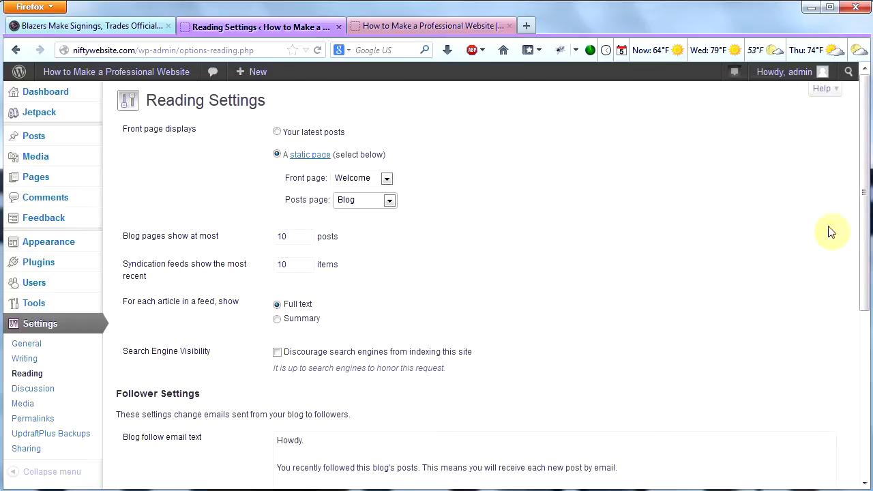
{"action": "scroll", "scroll_direction": "down", "scroll_amount": 3}
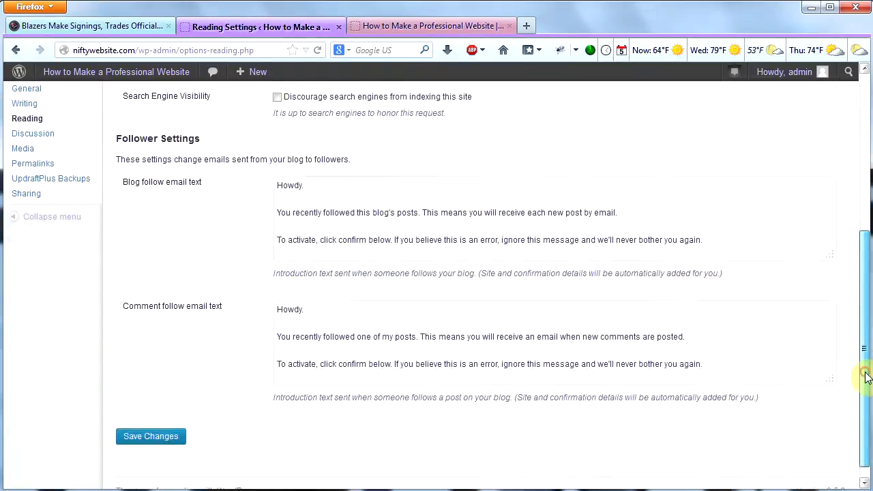
{"action": "left_click", "coordinate": [151, 436]}
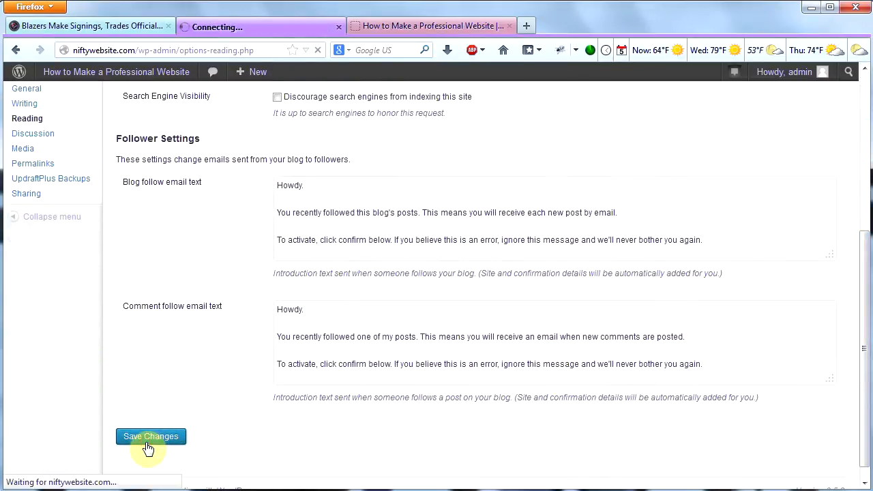
{"action": "left_click", "coordinate": [151, 436]}
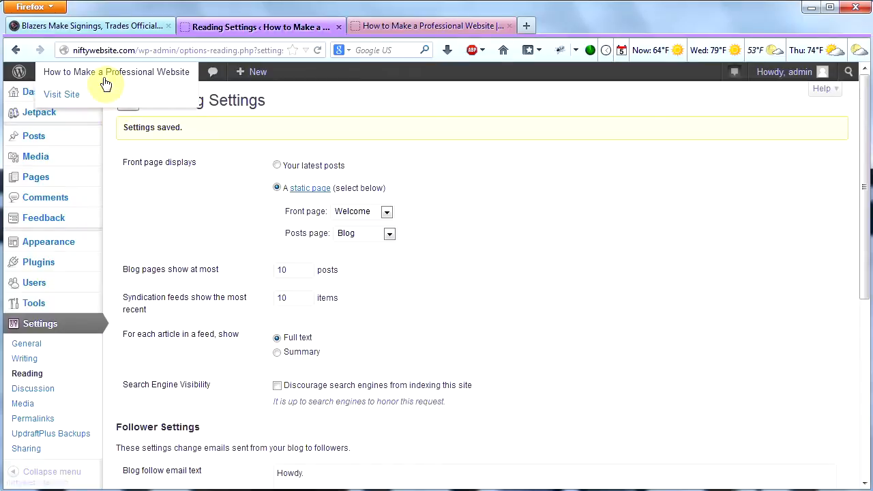
Visit the site and open the BLOG menu page listing 'Hello world!'
{"action": "left_click", "coordinate": [62, 94]}
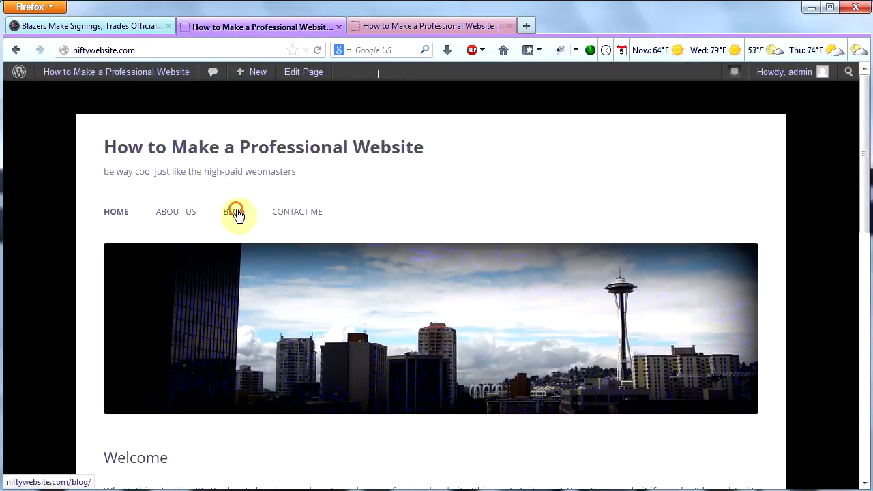
{"action": "left_click", "coordinate": [235, 212]}
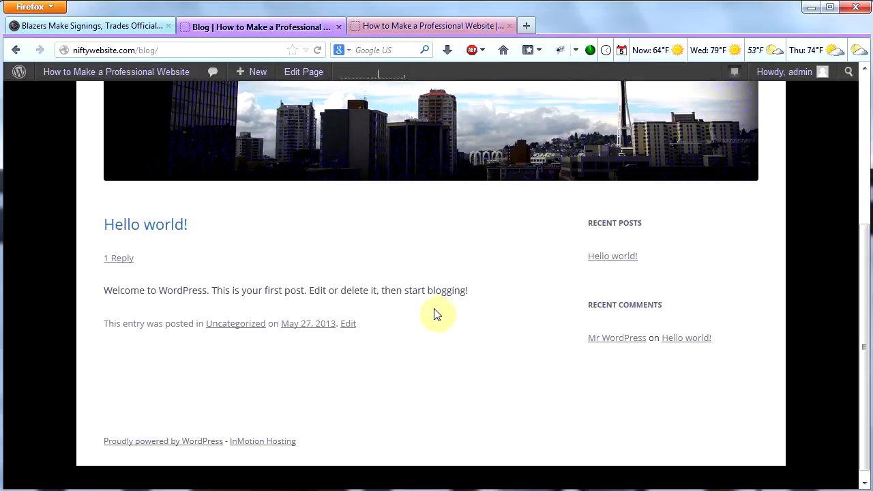
{"action": "mouse_move", "coordinate": [457, 334]}
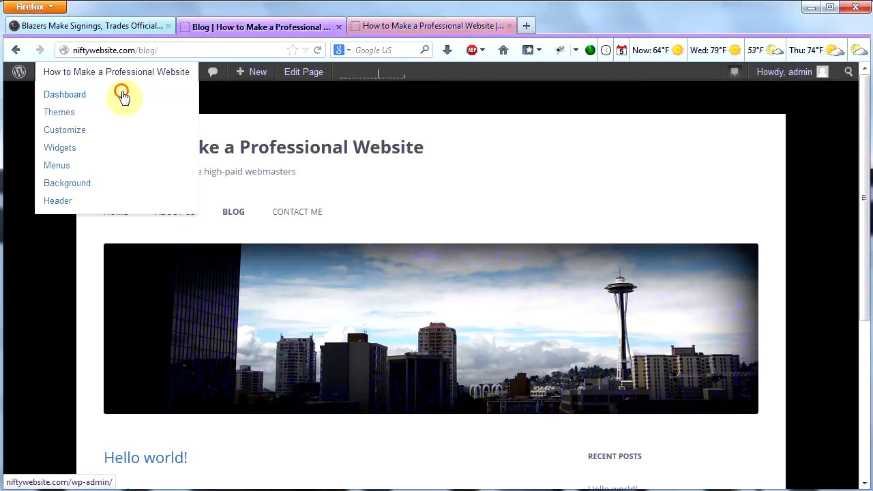
Move the 'Hello world!' post to the Trash from the admin Posts list
{"action": "left_click", "coordinate": [64, 94]}
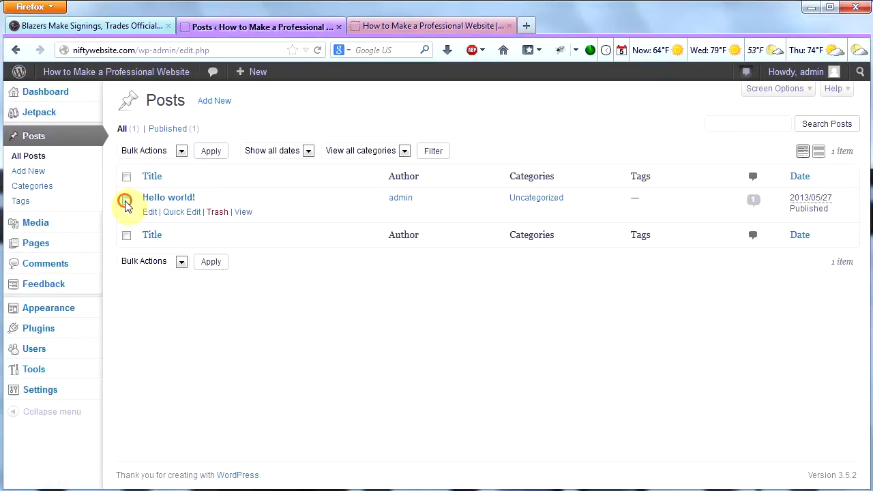
{"action": "left_click", "coordinate": [126, 197]}
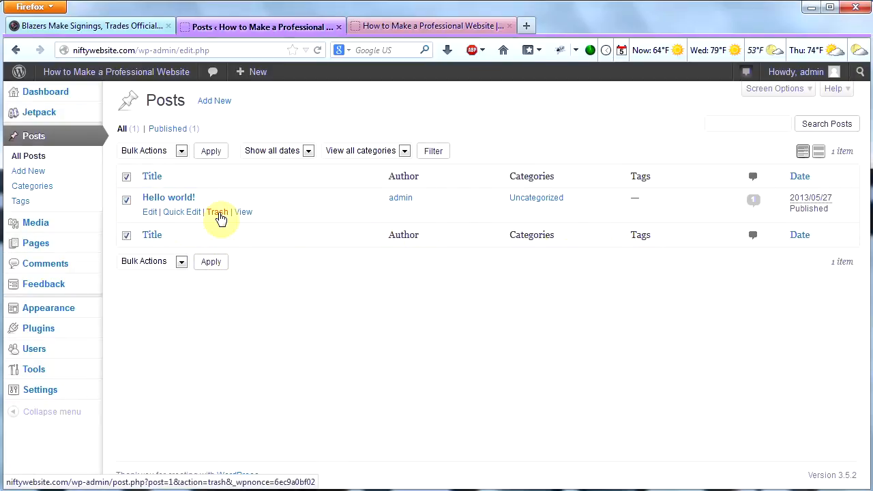
{"action": "left_click", "coordinate": [217, 212]}
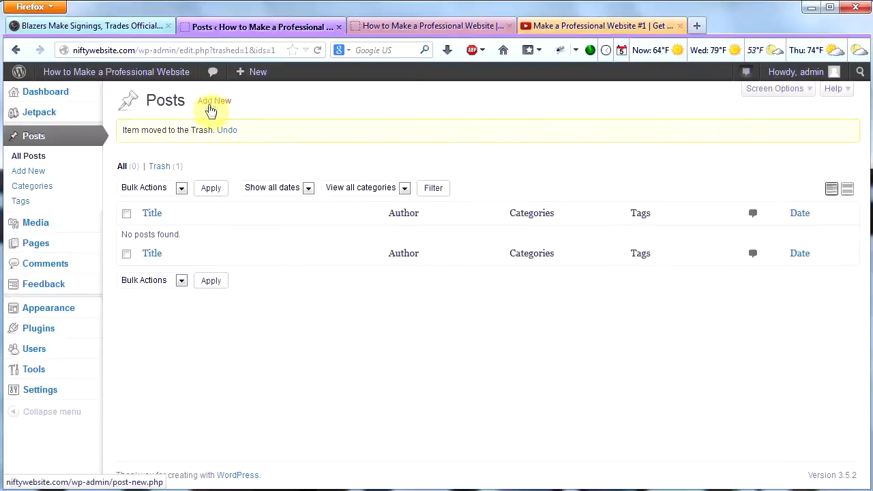
Draft a new post titled 'How to Make a Professional Website #1', then switch to YouTube
{"action": "left_click", "coordinate": [214, 100]}
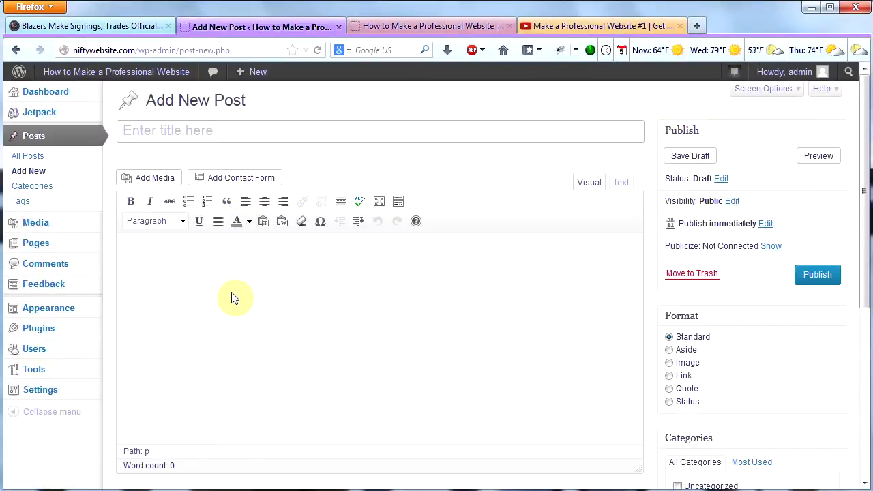
{"action": "type", "text": "How to Make a P"}
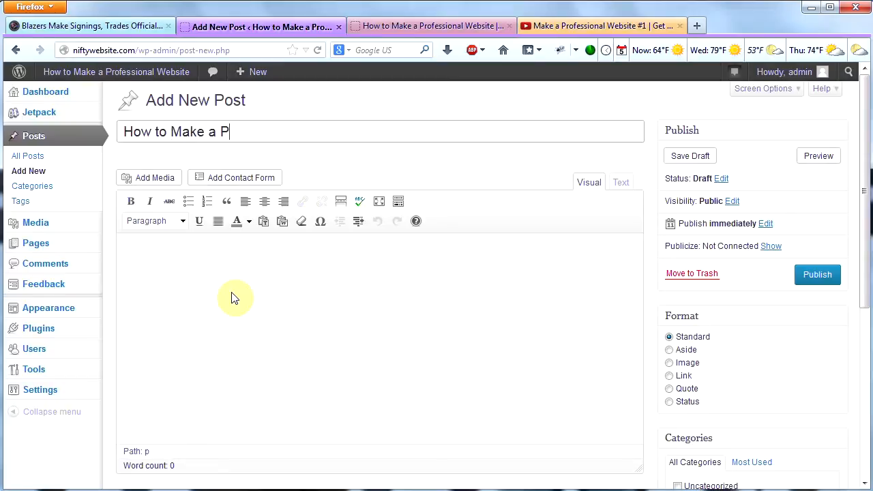
{"action": "type", "text": "rofessional Website #1"}
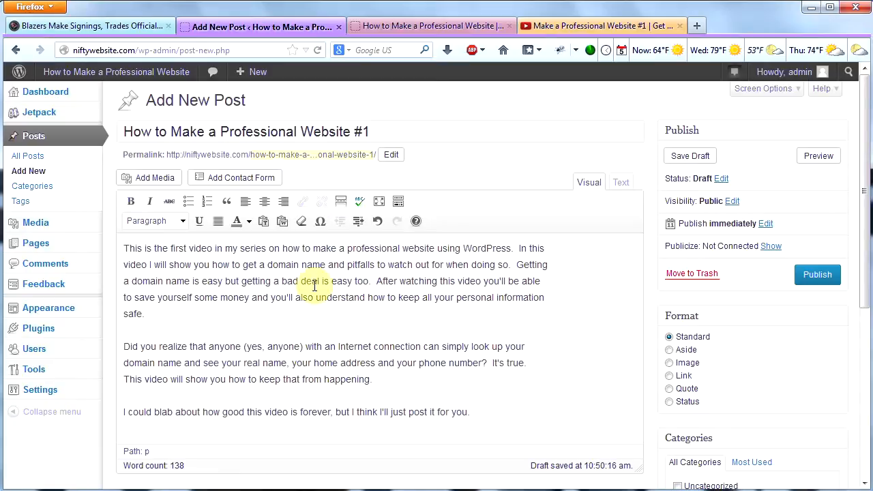
{"action": "mouse_move", "coordinate": [519, 345]}
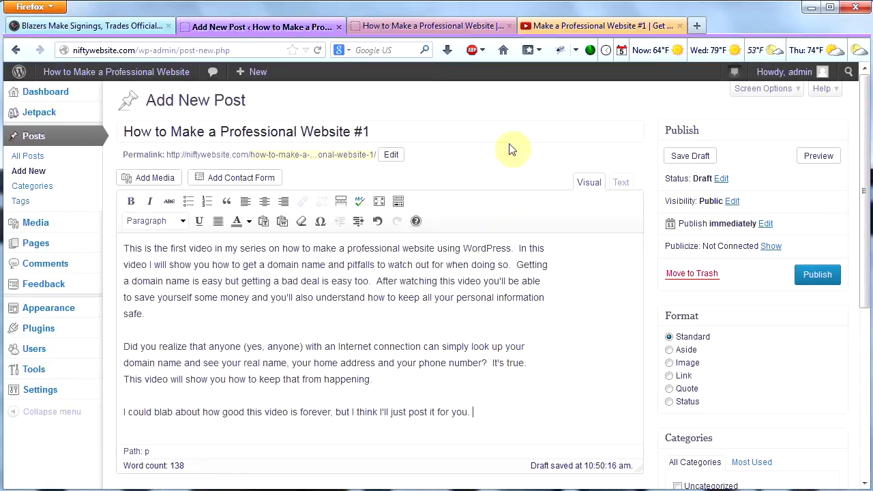
{"action": "left_click", "coordinate": [600, 25]}
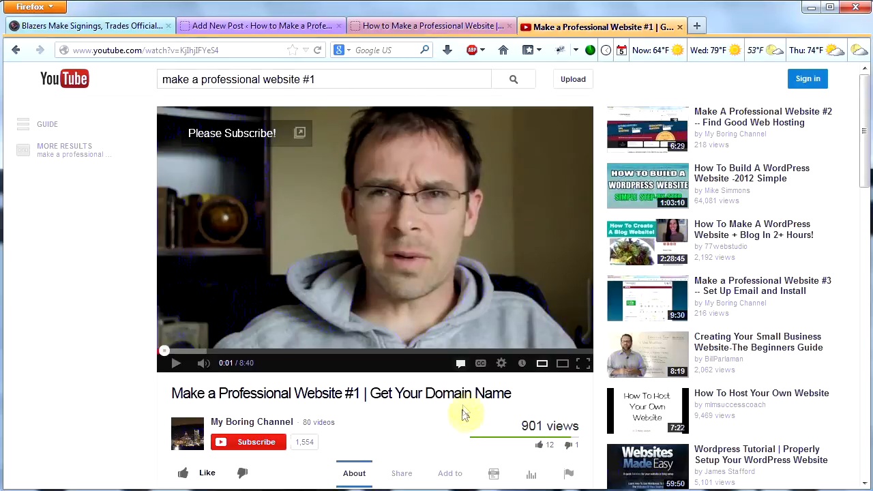
{"action": "mouse_move", "coordinate": [359, 350]}
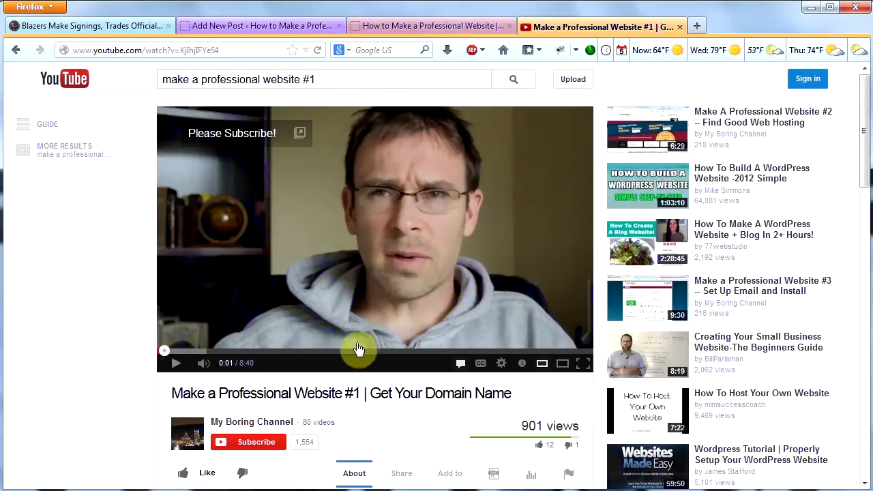
Copy the video's iframe embed code via Share > Embed and return to WordPress
{"action": "scroll", "scroll_direction": "down", "scroll_amount": 3}
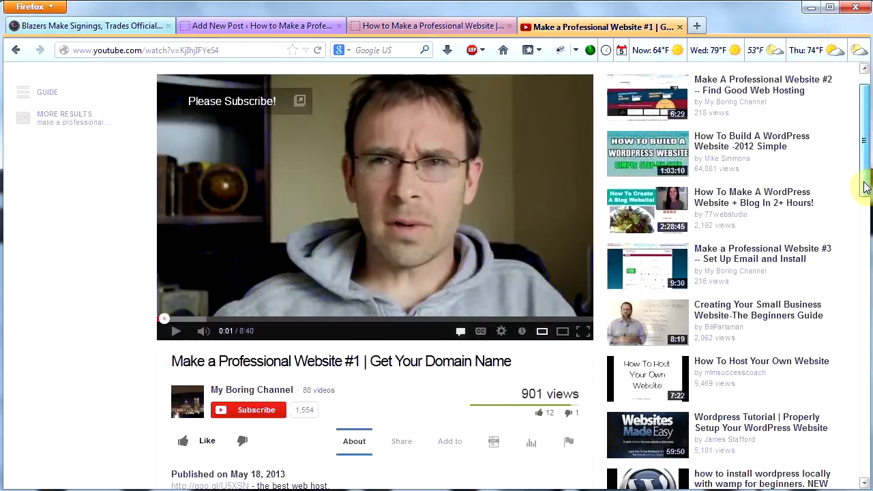
{"action": "scroll", "scroll_direction": "down", "scroll_amount": 3}
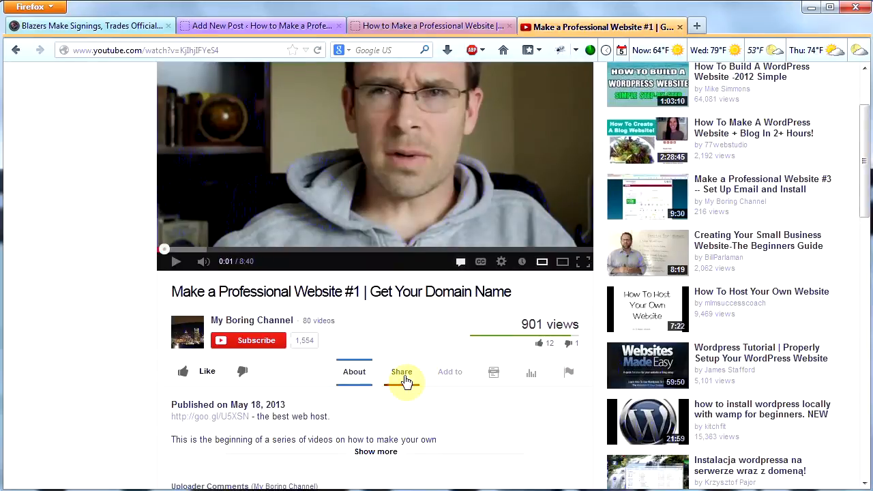
{"action": "left_click", "coordinate": [402, 371]}
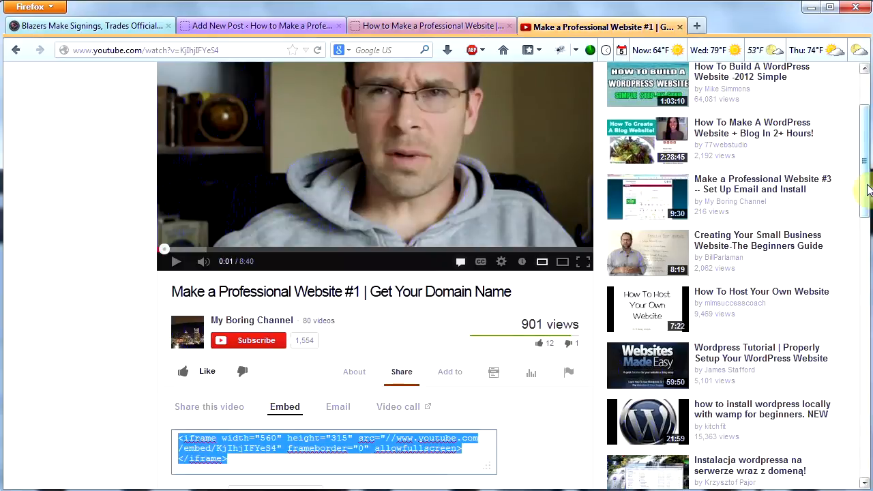
{"action": "scroll", "scroll_direction": "down", "scroll_amount": 3}
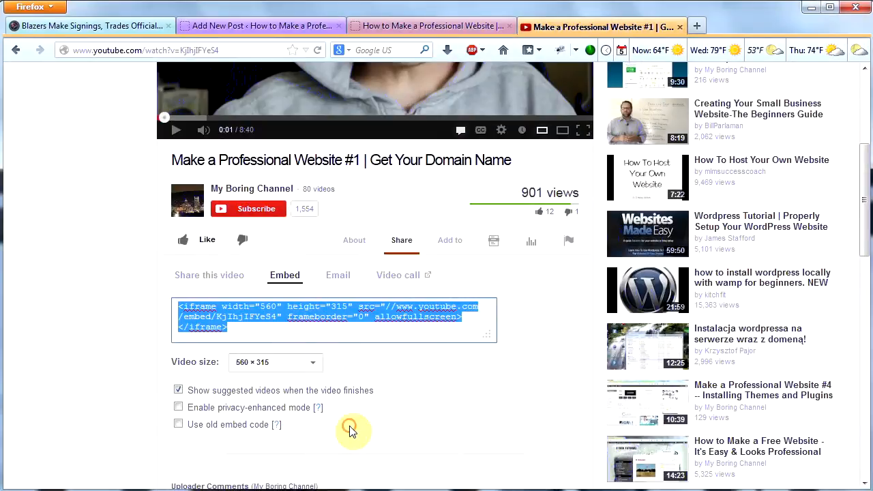
{"action": "left_click", "coordinate": [259, 26]}
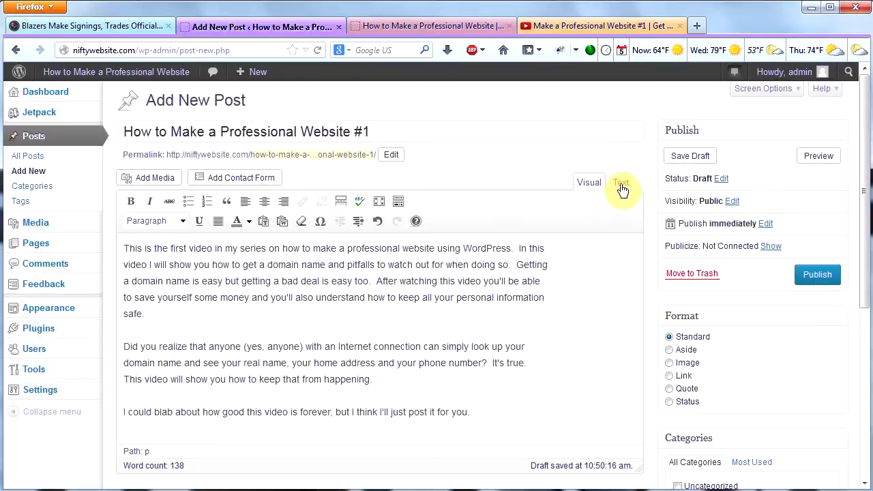
Paste the YouTube iframe code after the last paragraph in Text view and publish
{"action": "left_click", "coordinate": [621, 182]}
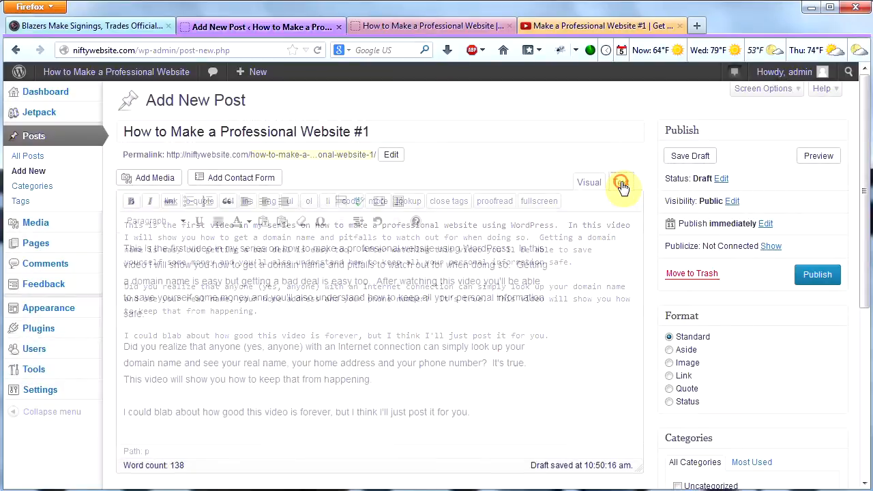
{"action": "left_click", "coordinate": [620, 181]}
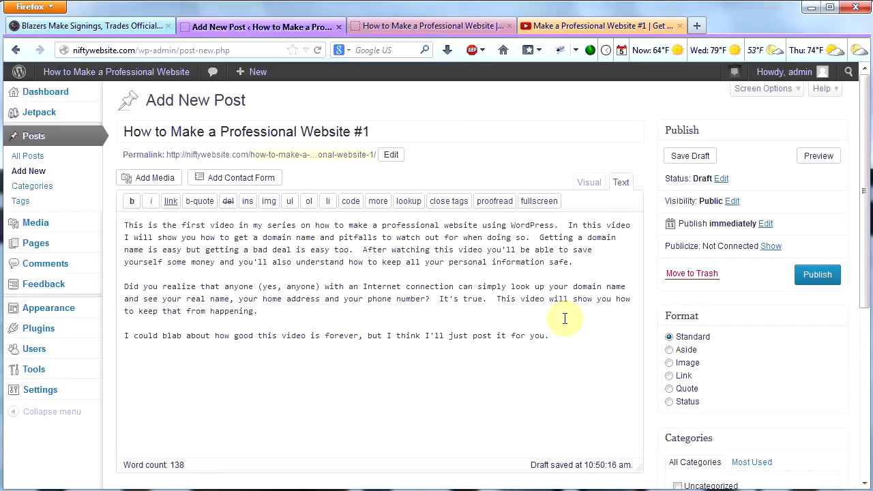
{"action": "type", "text": "<iframe width=\"560\" height=\"315\" src=\"//www.youtube.com/embed/KjIhjIFYeS4\" frameborder=\"0\" allowfullscreen></iframe>"}
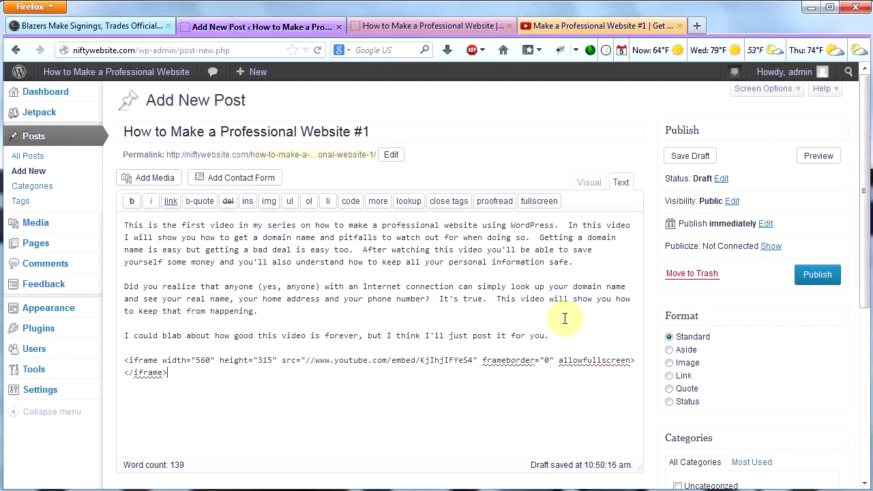
{"action": "mouse_move", "coordinate": [736, 300]}
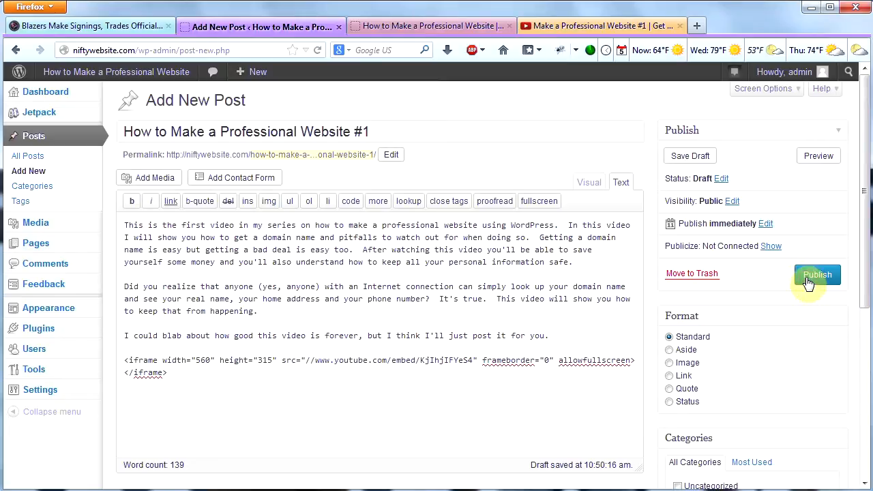
{"action": "left_click", "coordinate": [817, 274]}
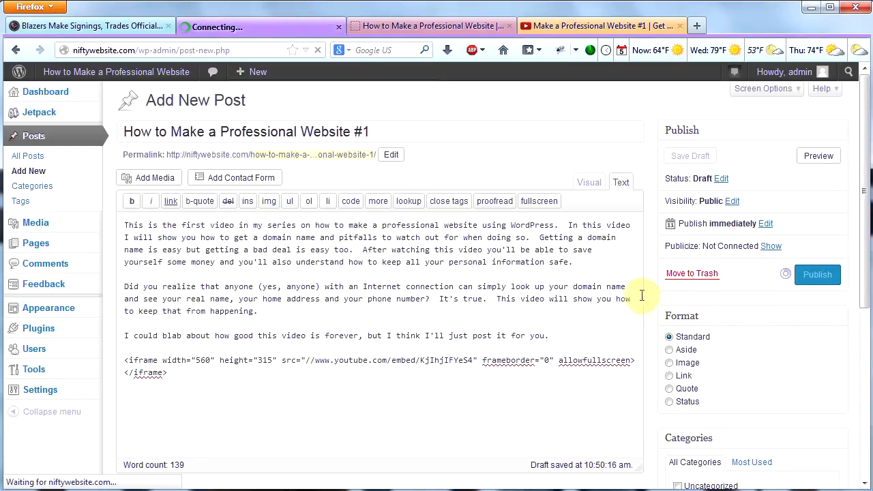
{"action": "mouse_move", "coordinate": [620, 275]}
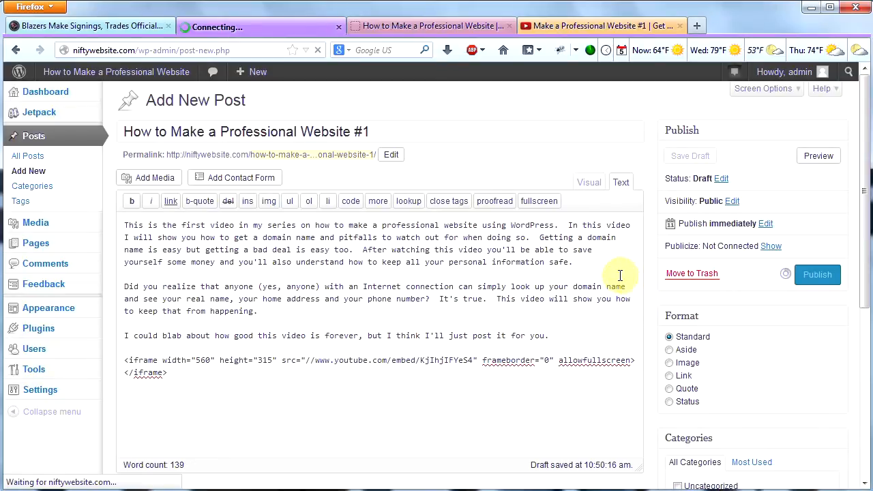
{"action": "mouse_move", "coordinate": [334, 196]}
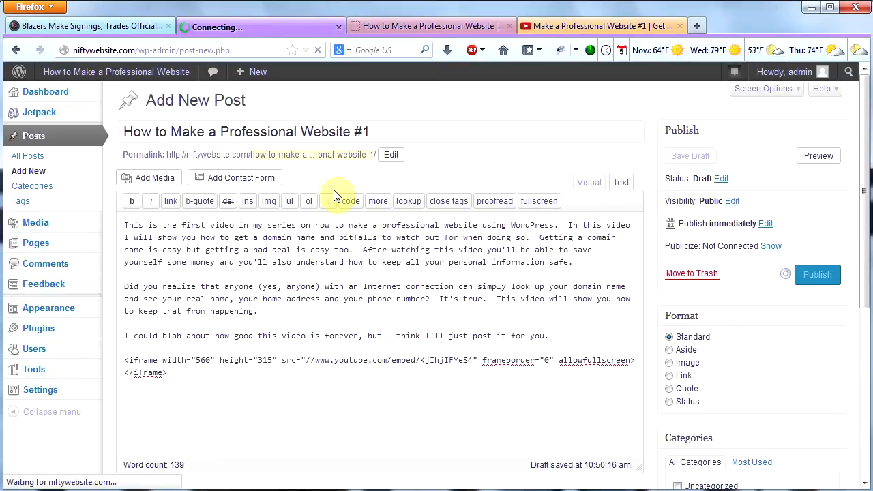
Open the Blog page and scroll through the post down to its embedded video
{"action": "left_click", "coordinate": [817, 275]}
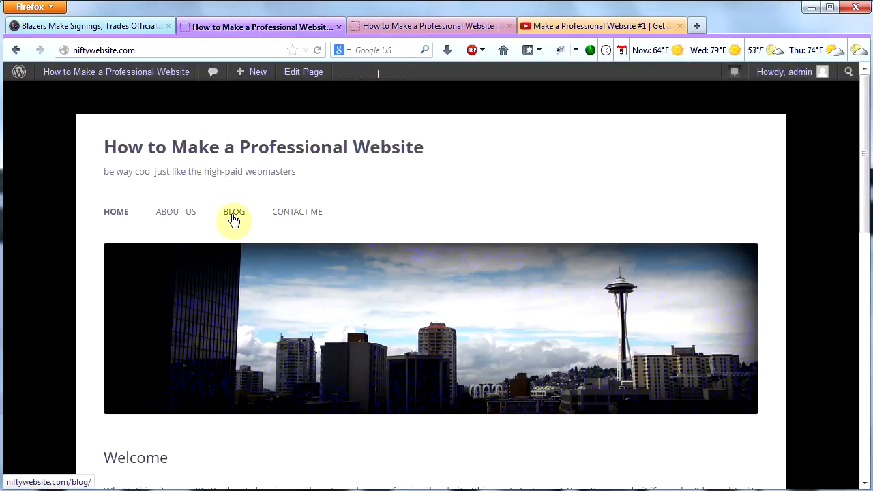
{"action": "left_click", "coordinate": [234, 211]}
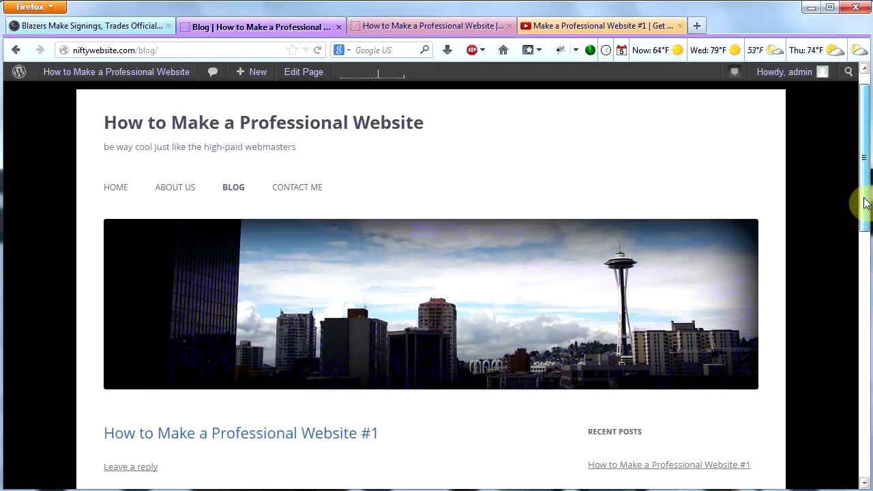
{"action": "scroll", "scroll_direction": "down", "scroll_amount": 3}
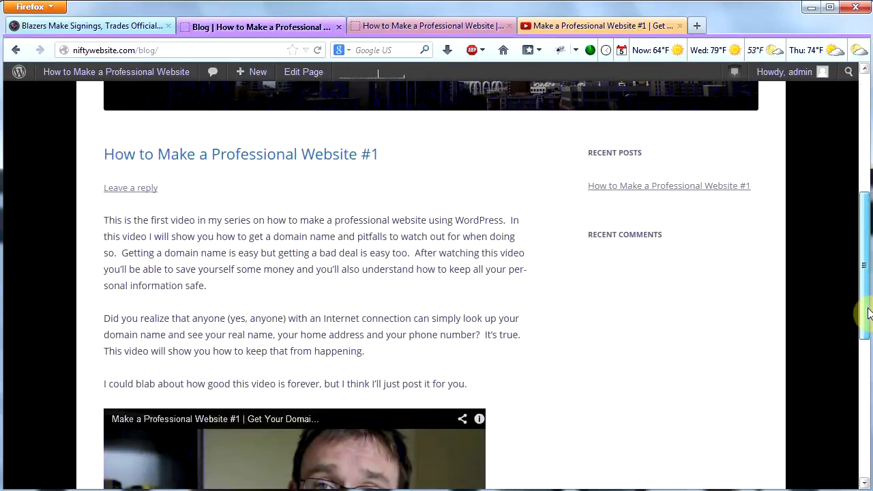
{"action": "scroll", "scroll_direction": "down", "scroll_amount": 3}
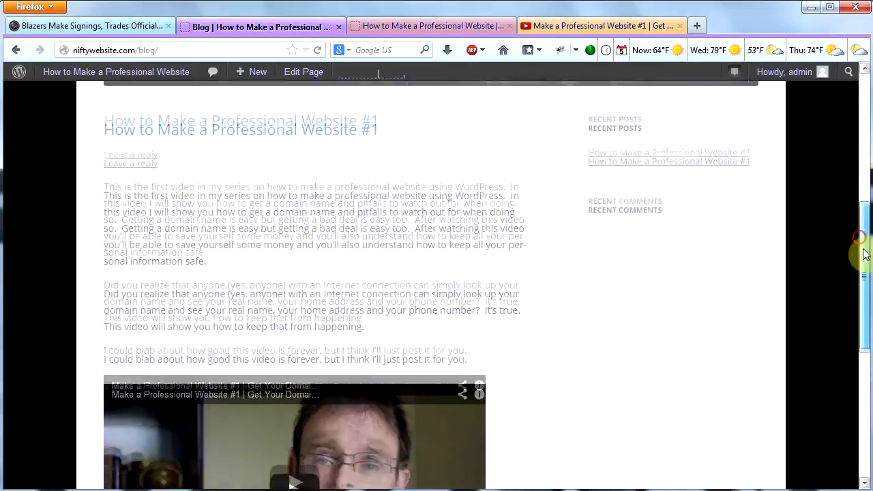
{"action": "scroll", "scroll_direction": "down", "scroll_amount": 3}
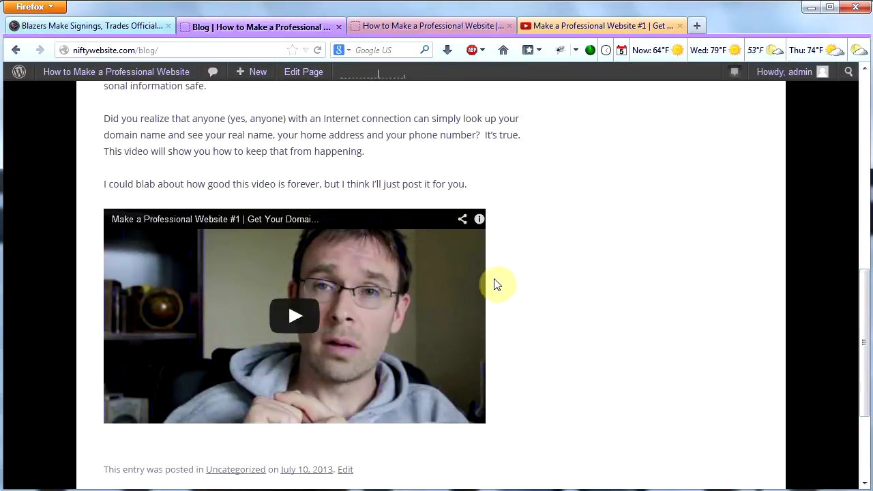
{"action": "mouse_move", "coordinate": [570, 220]}
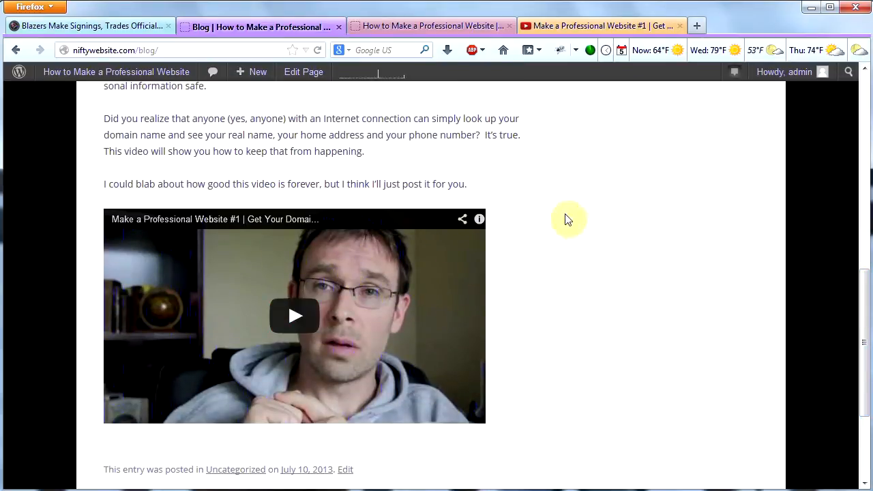
{"action": "mouse_move", "coordinate": [564, 207]}
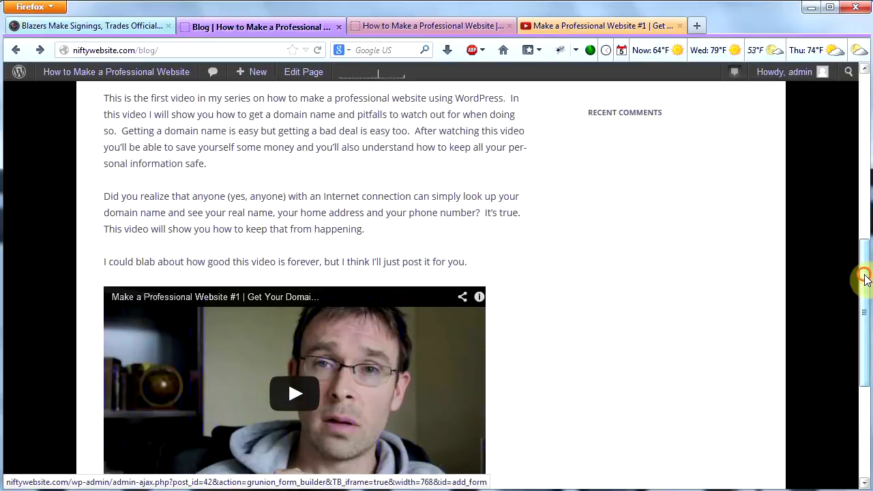
{"action": "scroll", "scroll_direction": "down", "scroll_amount": 3}
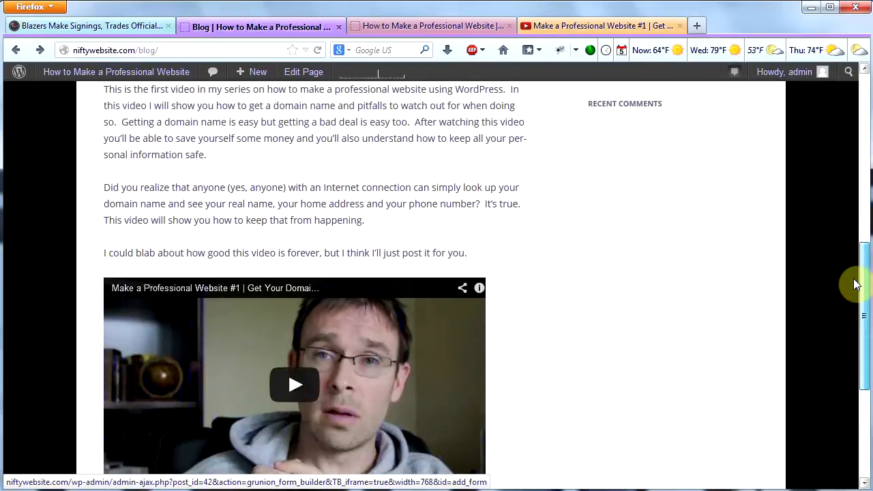
{"action": "scroll", "scroll_direction": "down", "scroll_amount": 3}
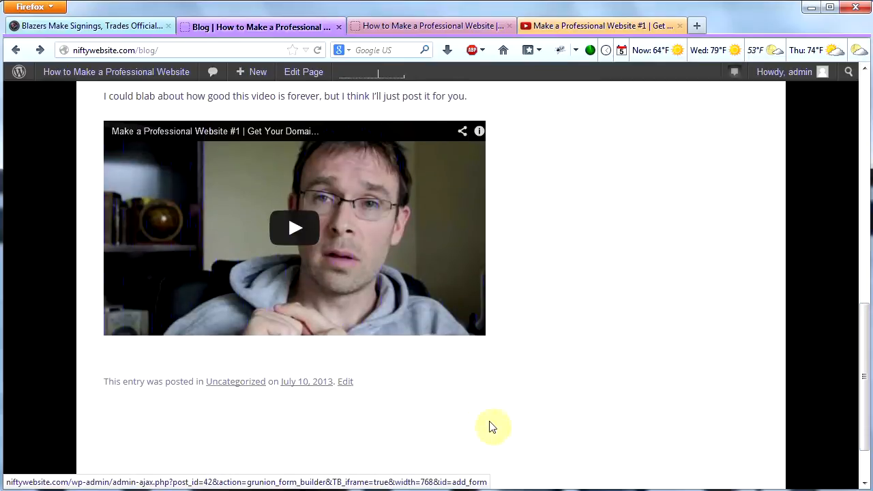
{"action": "mouse_move", "coordinate": [345, 382]}
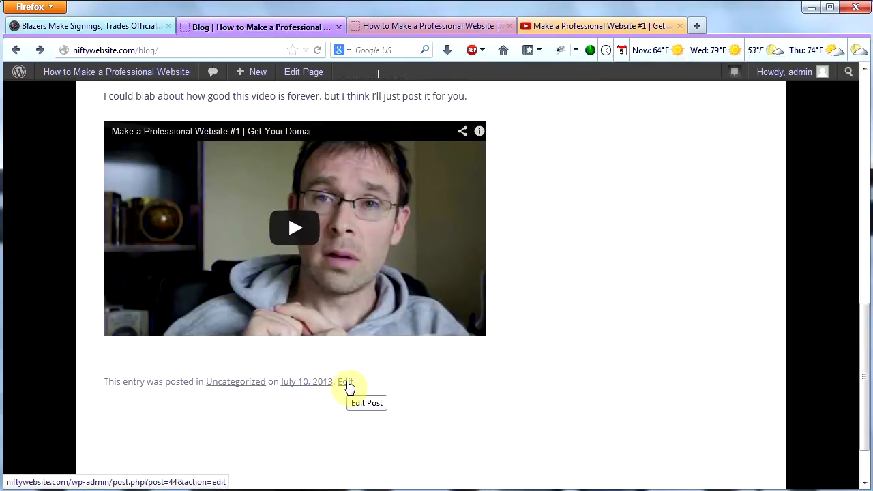
Edit the post, switch to Visual view, and widen the video placeholder
{"action": "left_click", "coordinate": [345, 381]}
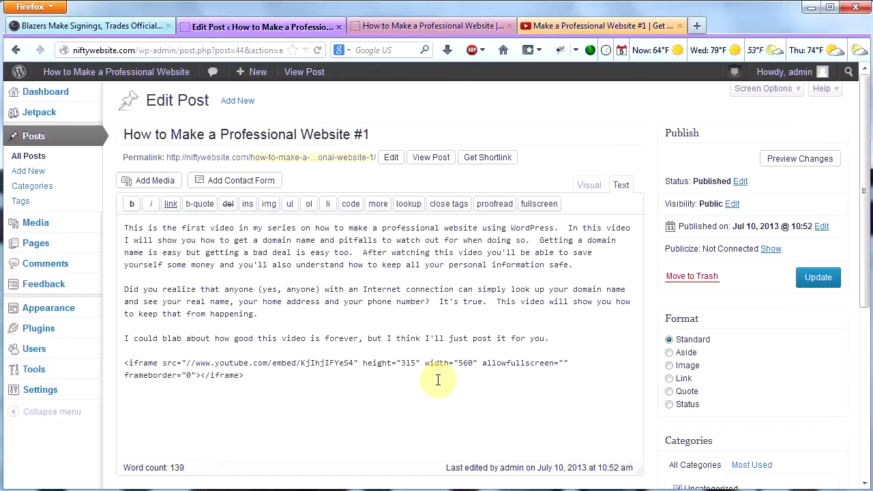
{"action": "mouse_move", "coordinate": [453, 362]}
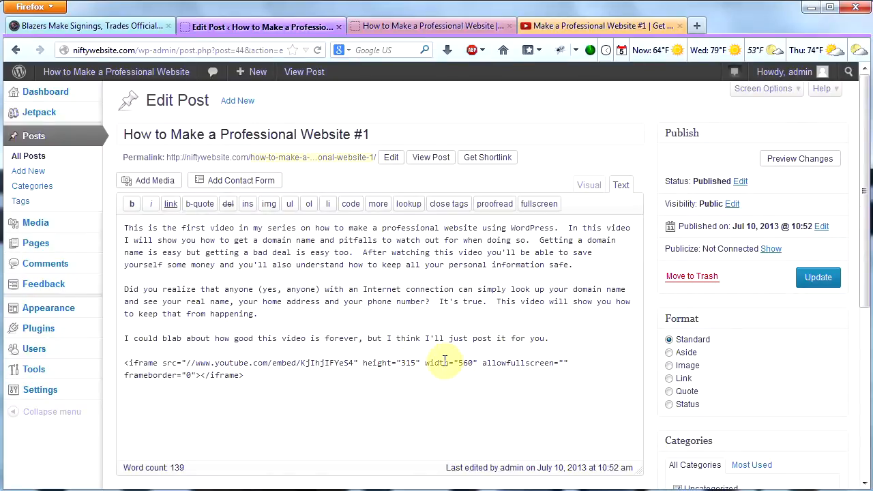
{"action": "mouse_move", "coordinate": [464, 383]}
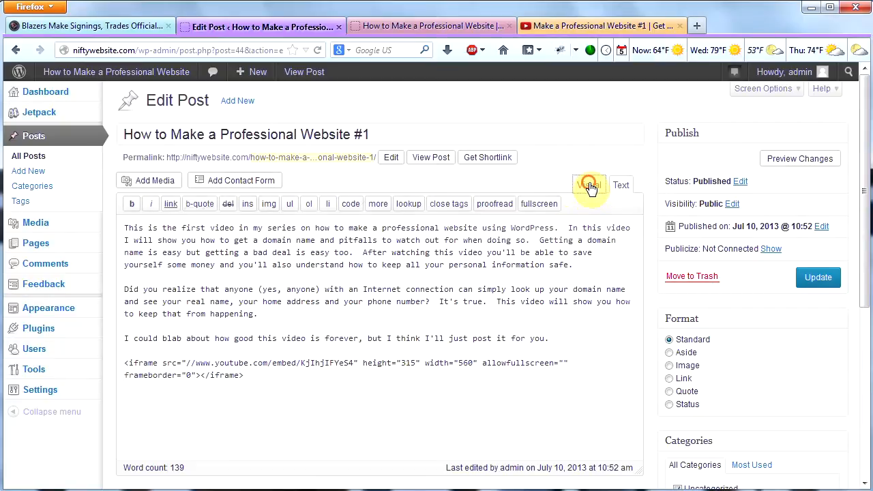
{"action": "left_click", "coordinate": [588, 185]}
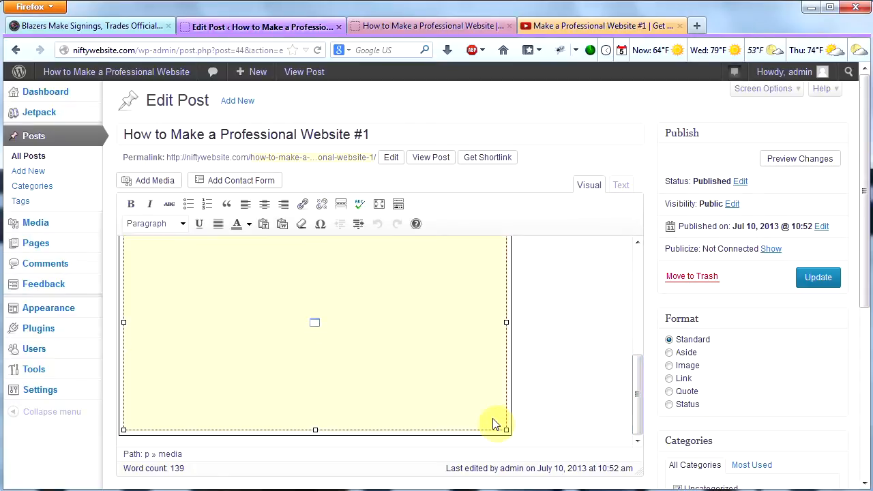
{"action": "left_click_drag", "start_coordinate": [496, 423], "coordinate": [527, 436]}
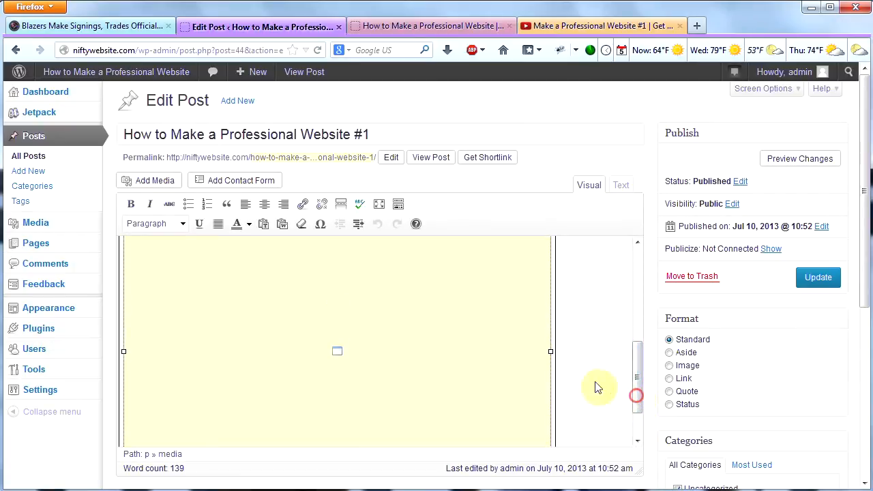
{"action": "mouse_move", "coordinate": [362, 303]}
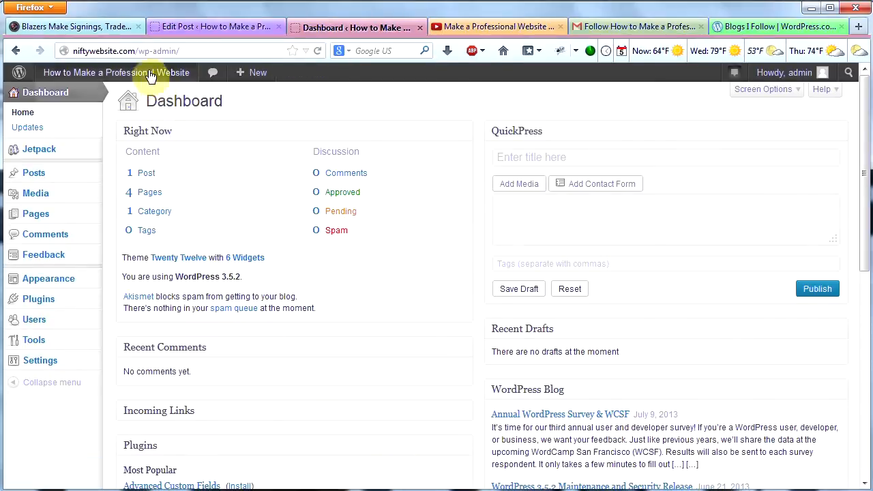
Visit the live site's Welcome front page from the admin toolbar site name
{"action": "left_click", "coordinate": [116, 72]}
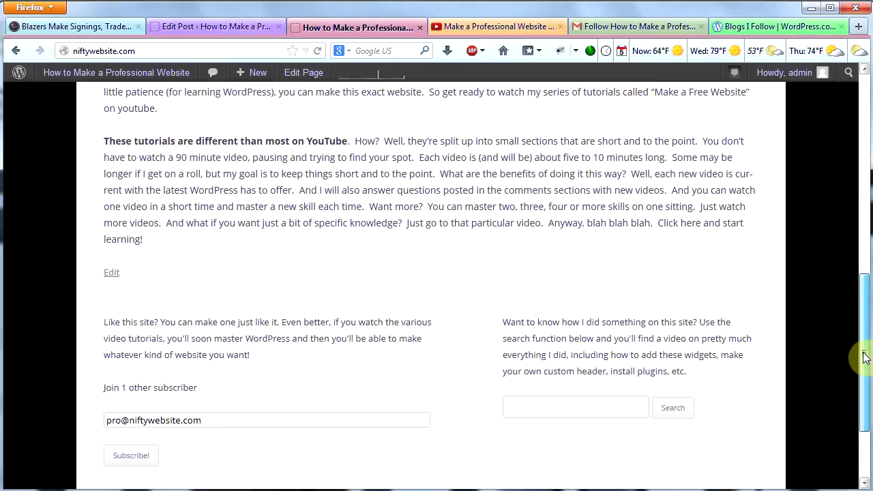
{"action": "mouse_move", "coordinate": [253, 428]}
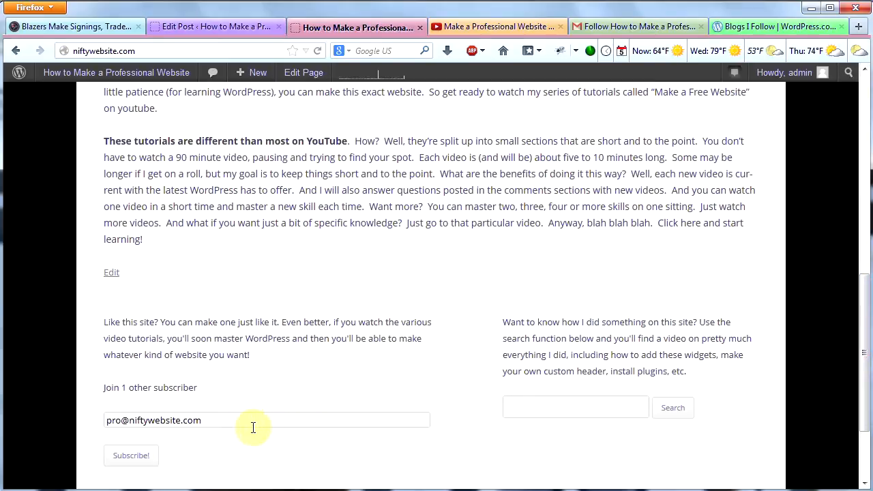
{"action": "mouse_move", "coordinate": [821, 390]}
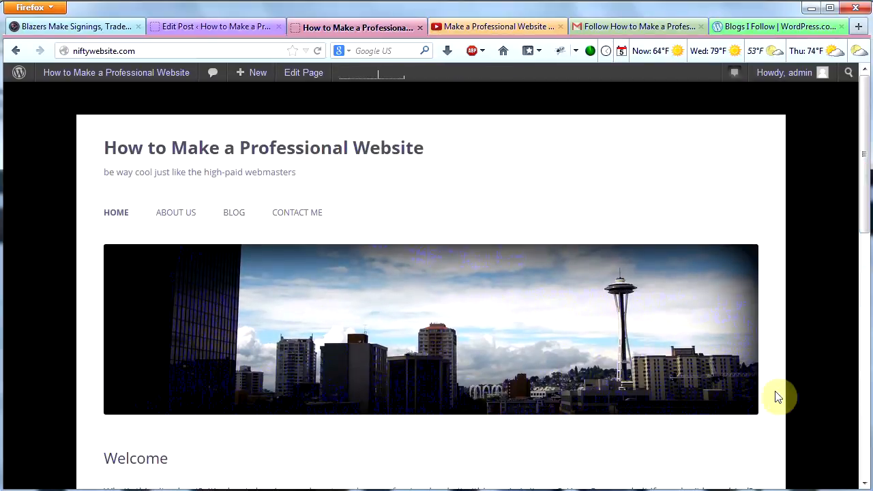
{"action": "mouse_move", "coordinate": [580, 427]}
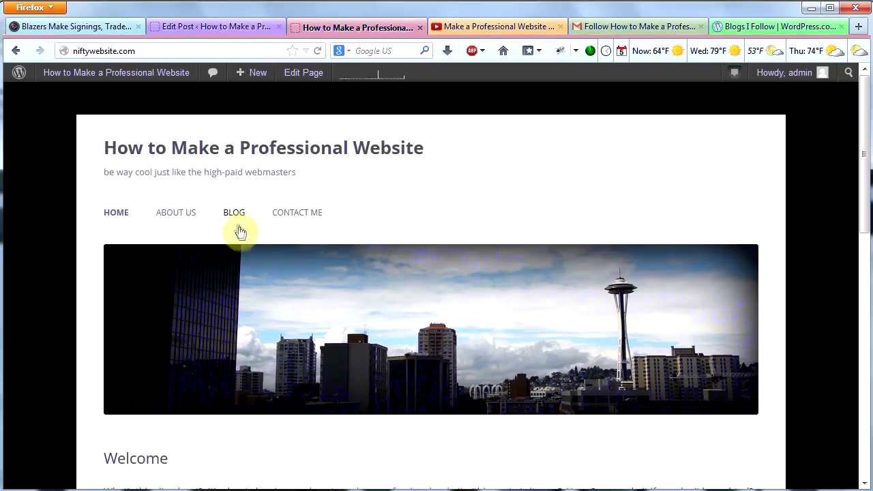
{"action": "mouse_move", "coordinate": [234, 218]}
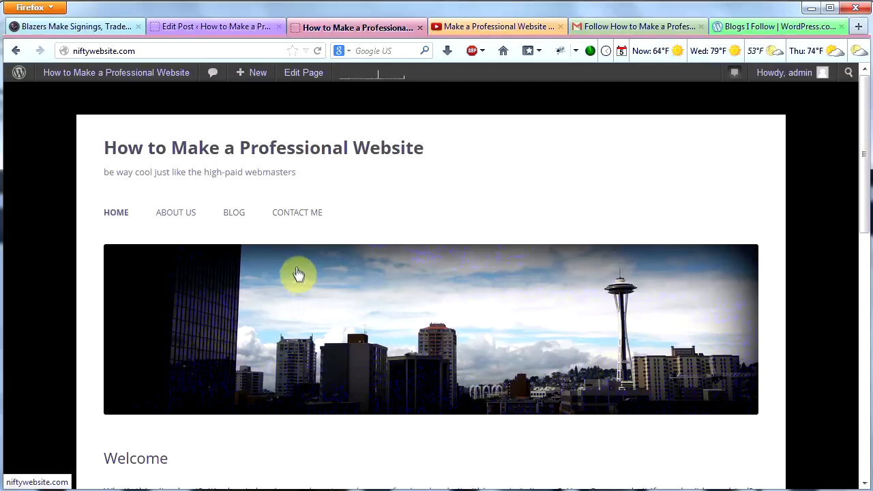
{"action": "mouse_move", "coordinate": [460, 236]}
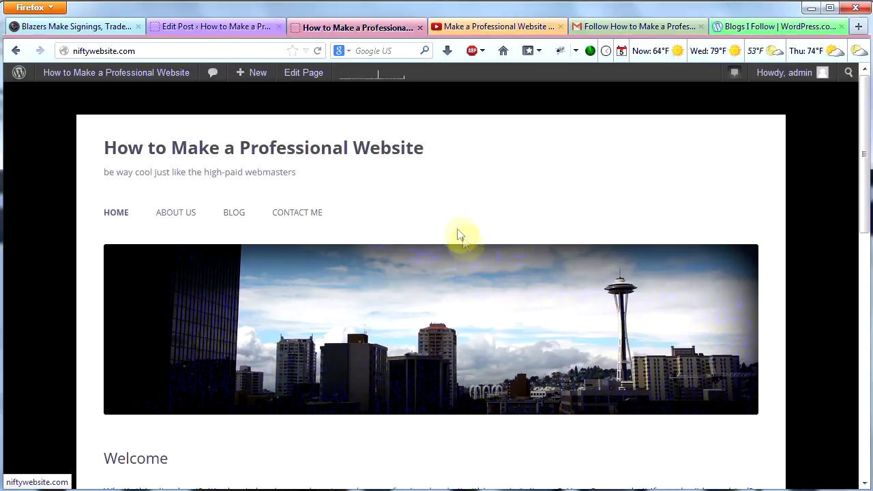
{"action": "mouse_move", "coordinate": [453, 227]}
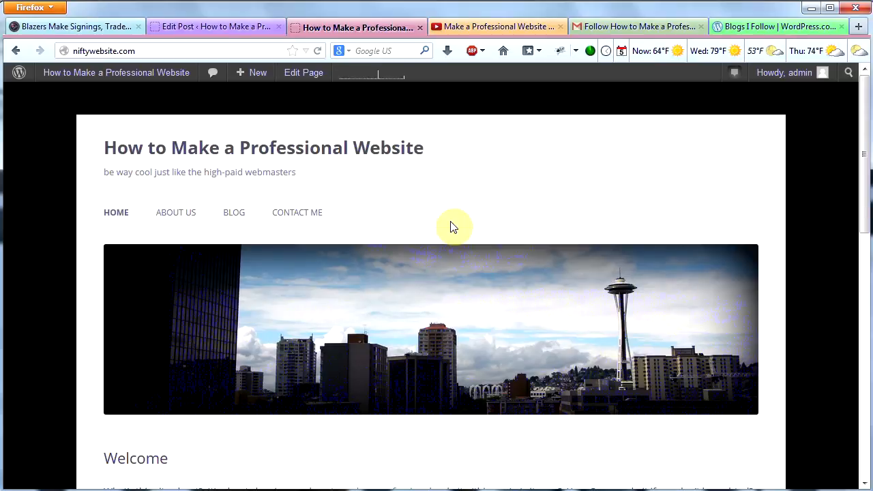
{"action": "mouse_move", "coordinate": [611, 223]}
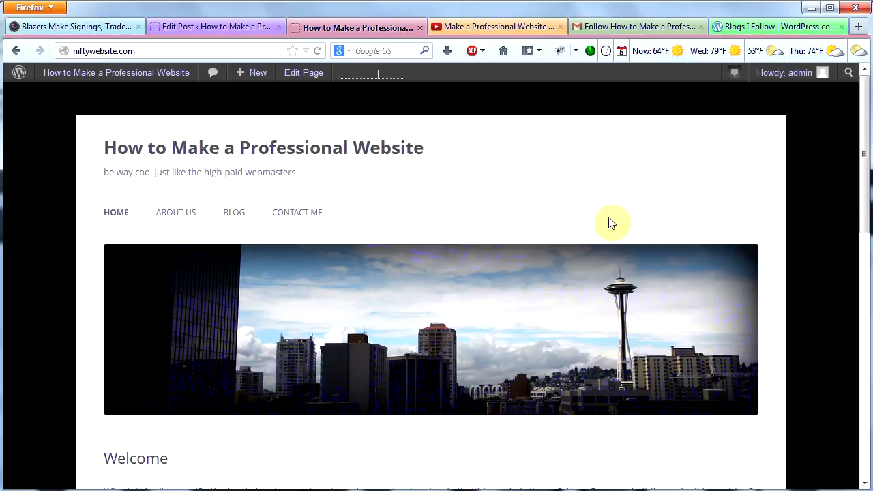